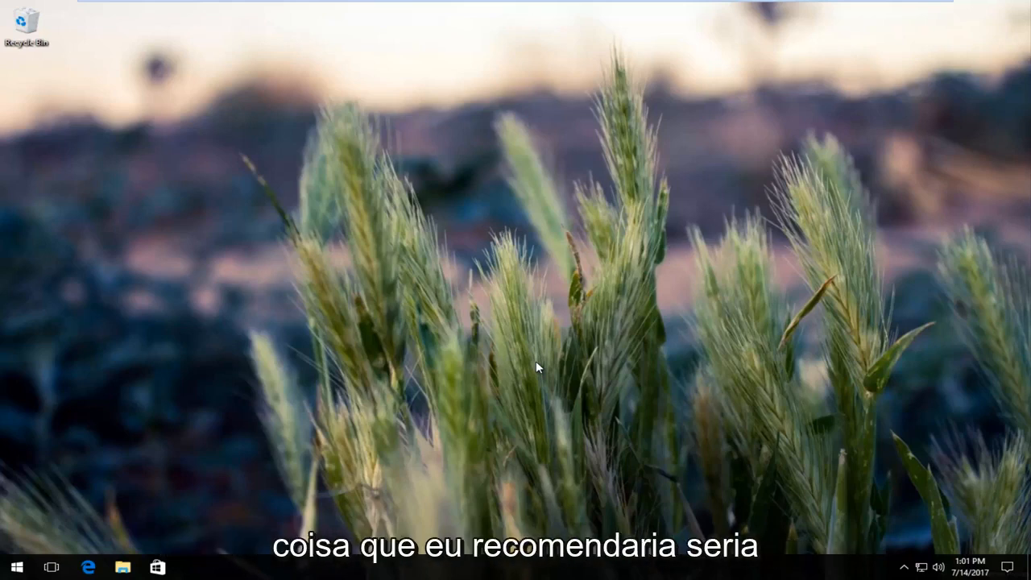
{"action": "mouse_move", "coordinate": [71, 531]}
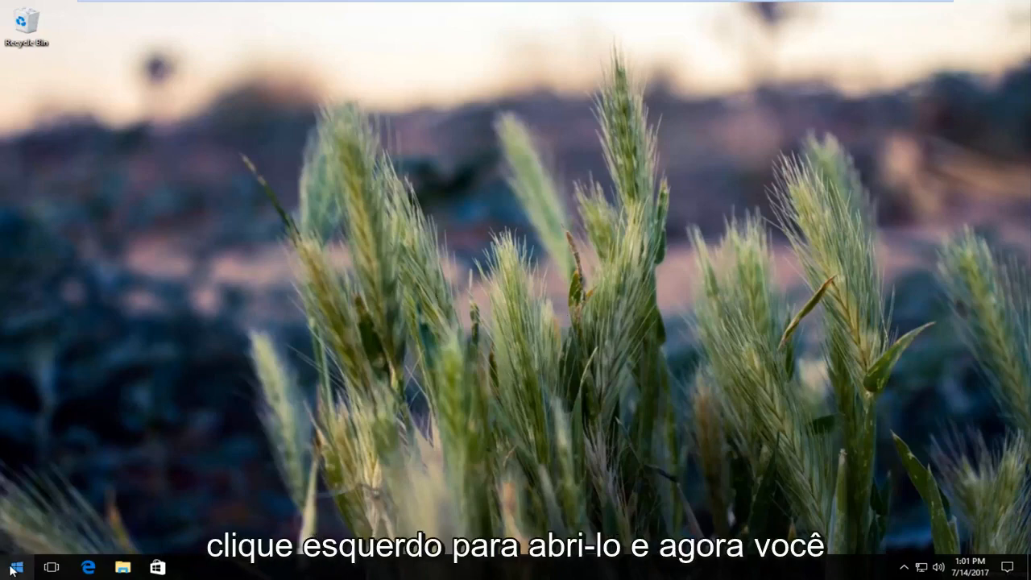
Bring up the Start menu from the taskbar
{"action": "left_click", "coordinate": [14, 567]}
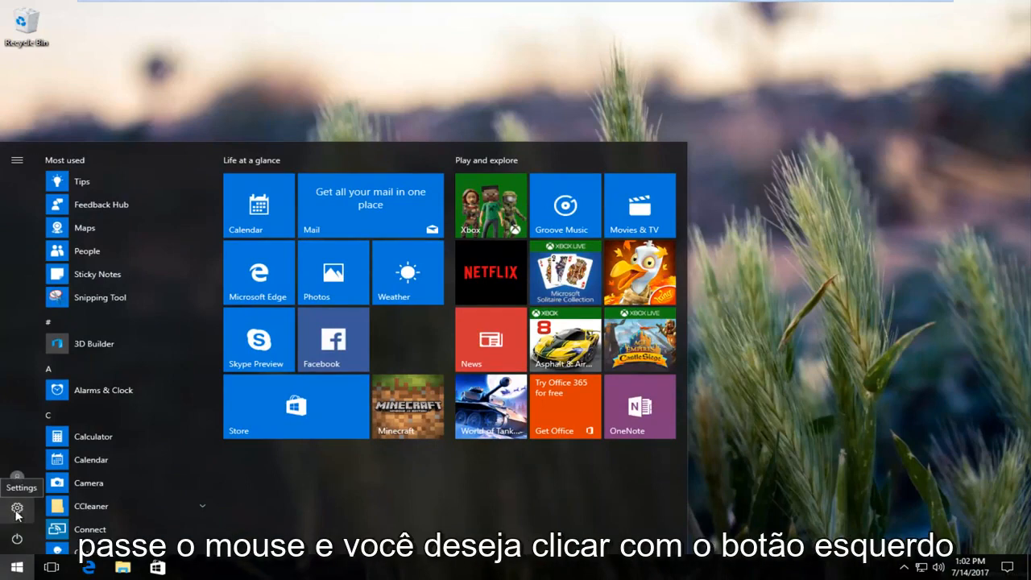
Launch Windows Settings and enter the System section on the display page
{"action": "left_click", "coordinate": [16, 508]}
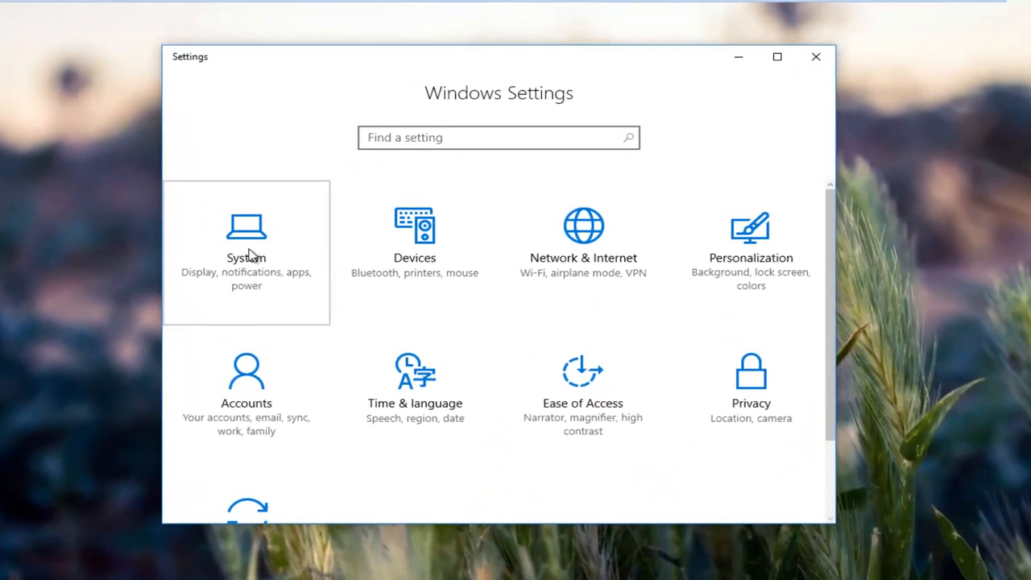
{"action": "left_click", "coordinate": [245, 242]}
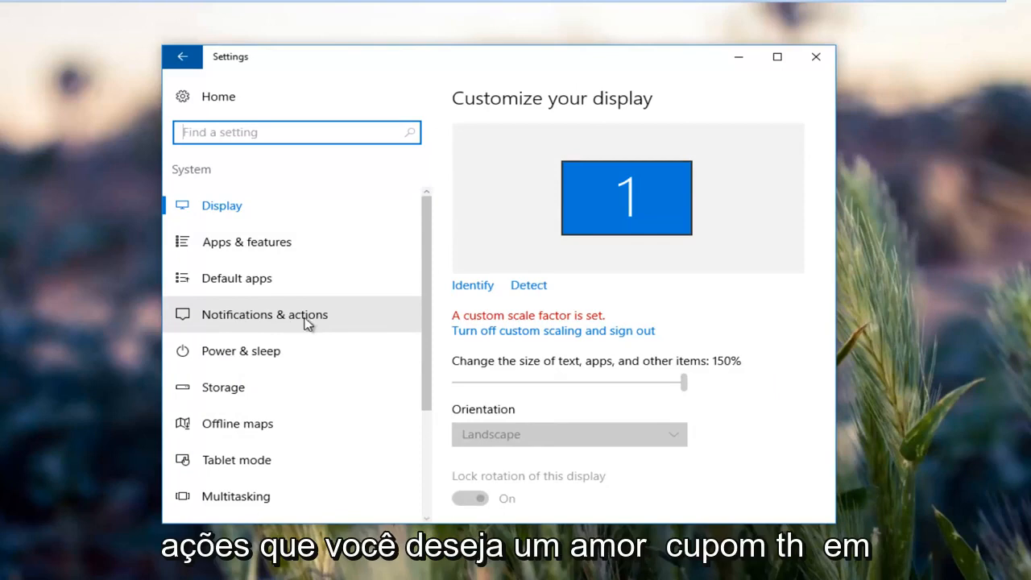
Go to Notifications & actions and review the quick action tiles and notification options
{"action": "left_click", "coordinate": [264, 314]}
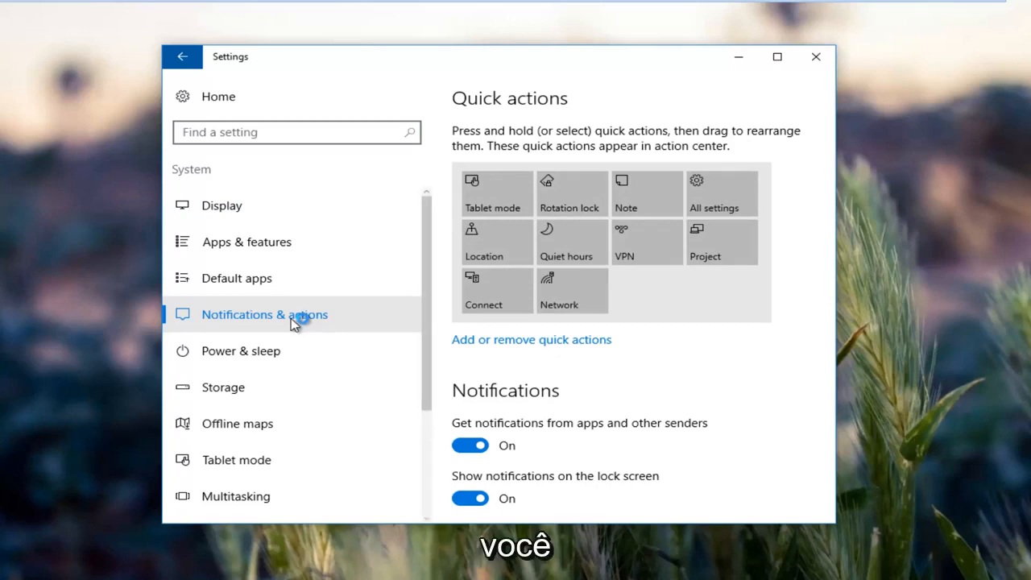
{"action": "scroll", "scroll_direction": "down", "scroll_amount": 3}
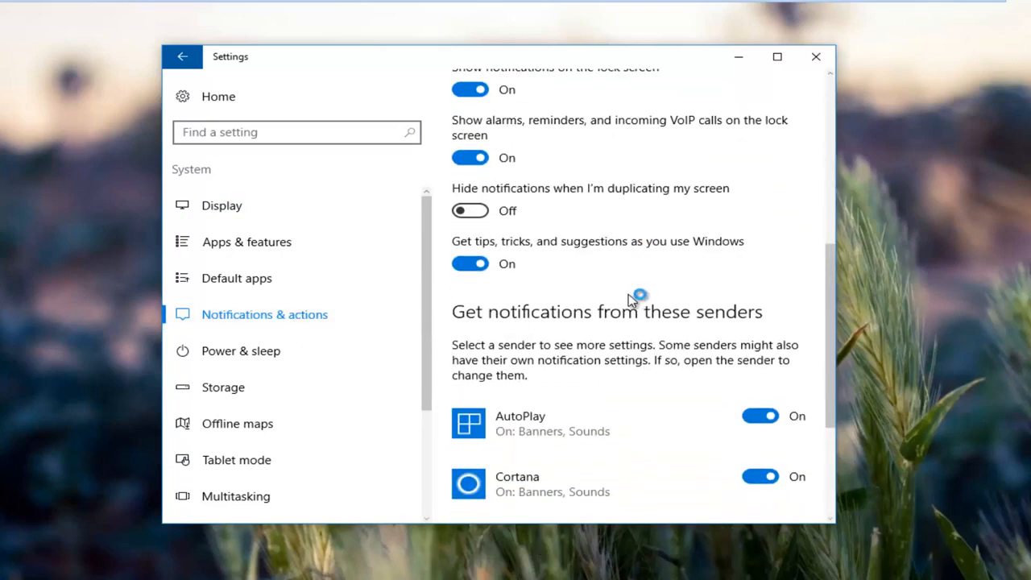
{"action": "scroll", "scroll_direction": "down", "scroll_amount": 3}
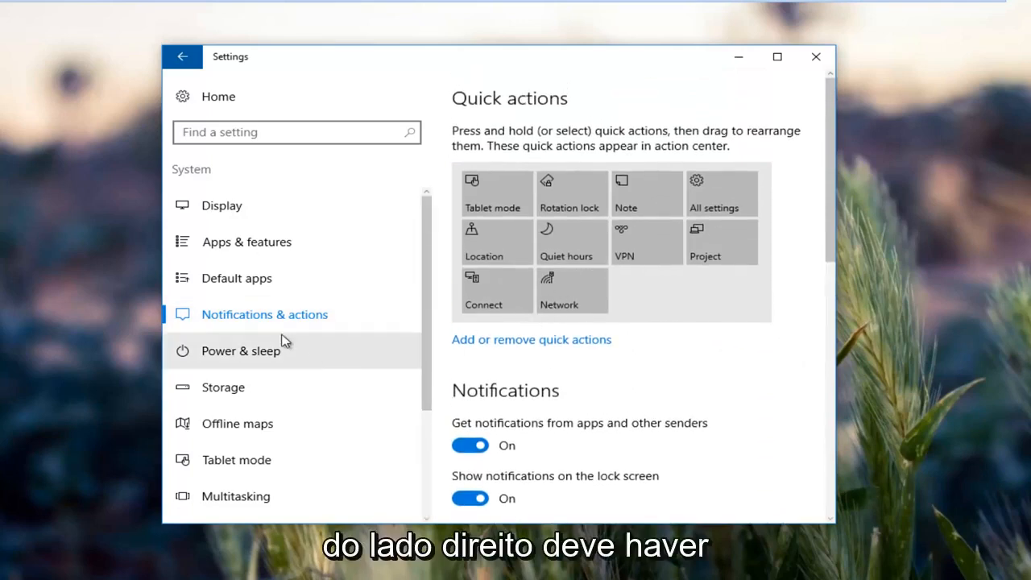
{"action": "mouse_move", "coordinate": [599, 281]}
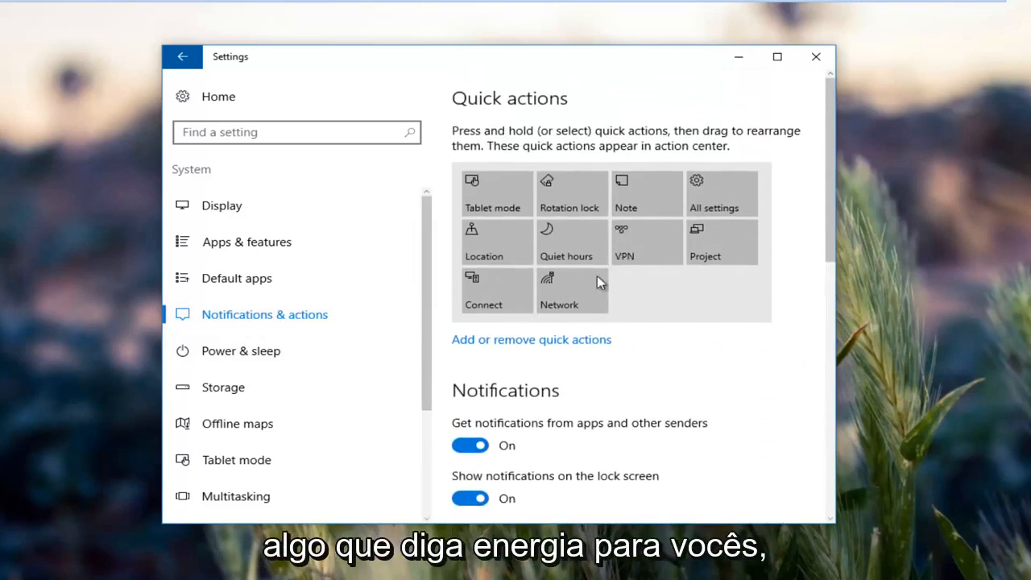
{"action": "mouse_move", "coordinate": [638, 285]}
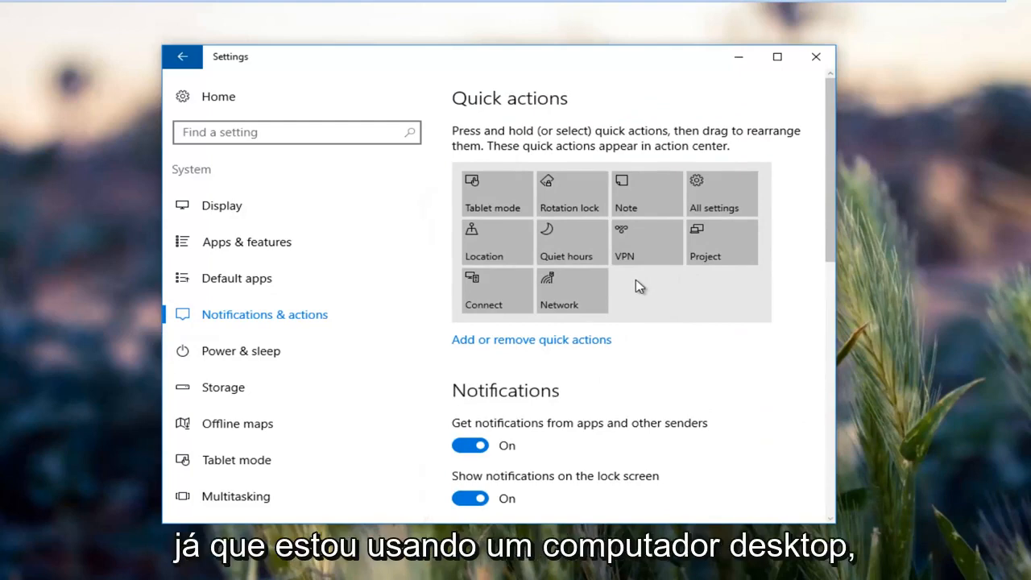
{"action": "mouse_move", "coordinate": [674, 203]}
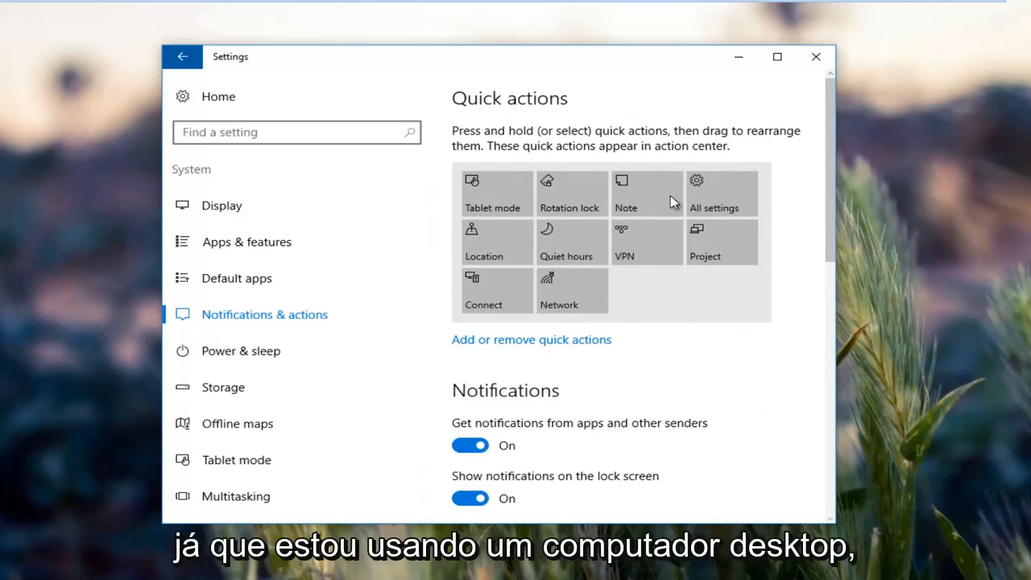
{"action": "mouse_move", "coordinate": [610, 276]}
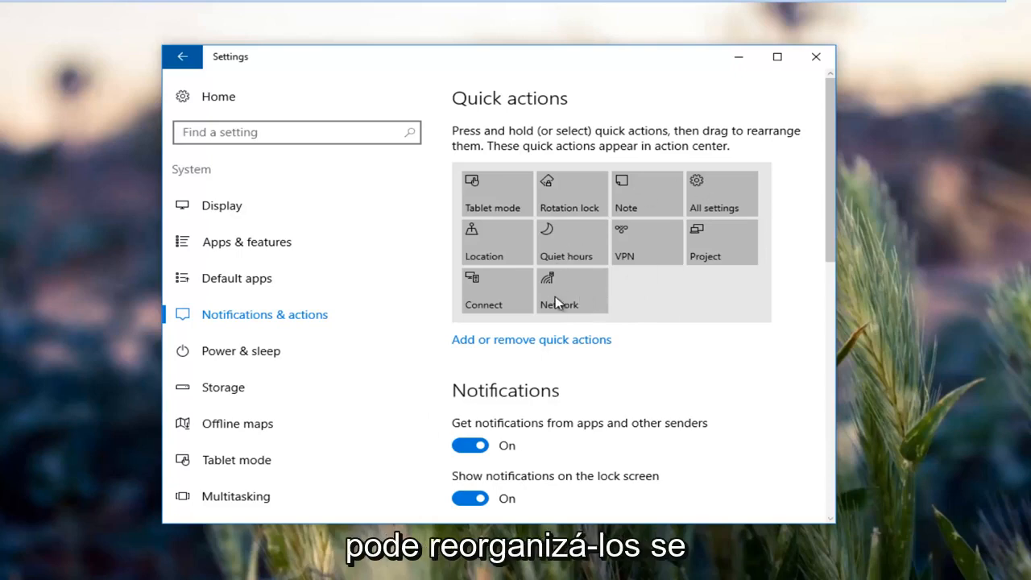
{"action": "mouse_move", "coordinate": [507, 353]}
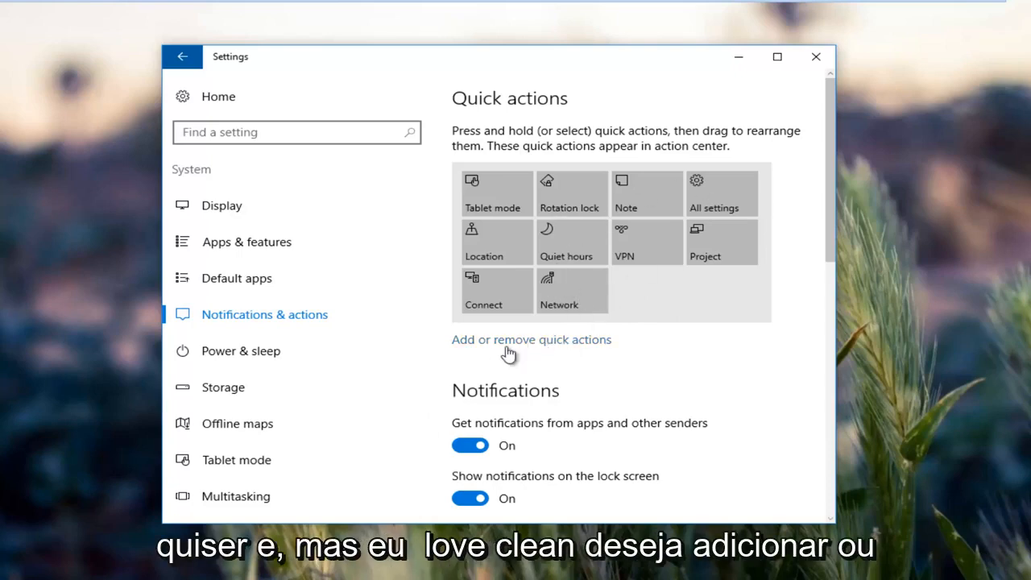
In Add or remove quick actions, switch Rotation lock off and back on, then return to the overview
{"action": "left_click", "coordinate": [530, 339]}
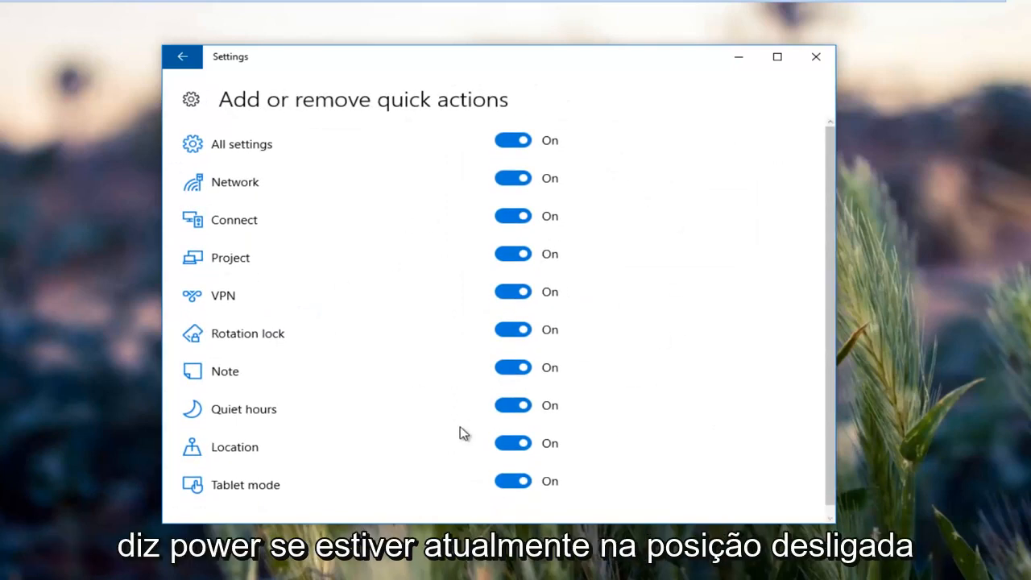
{"action": "left_click", "coordinate": [512, 328]}
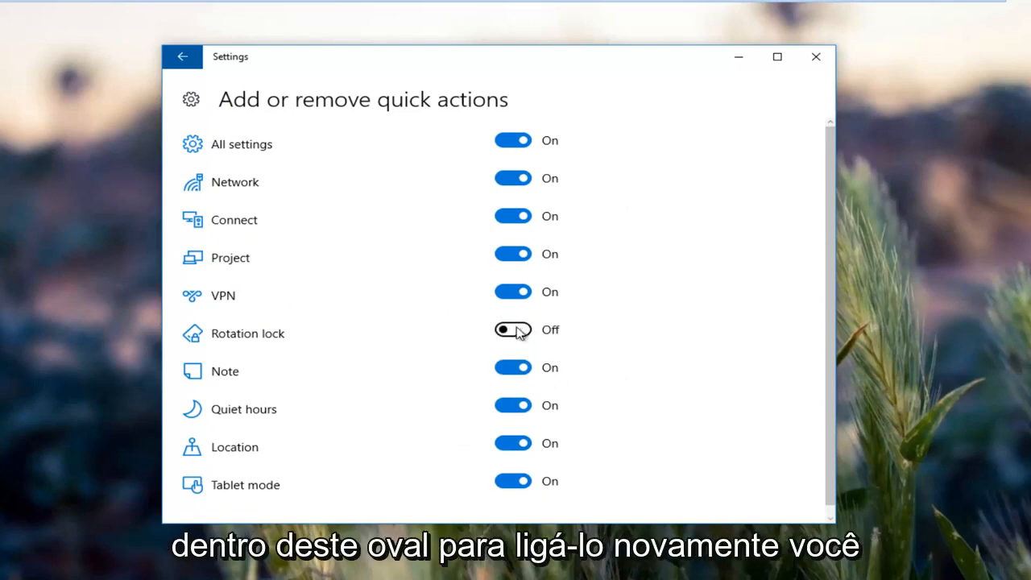
{"action": "left_click", "coordinate": [513, 330]}
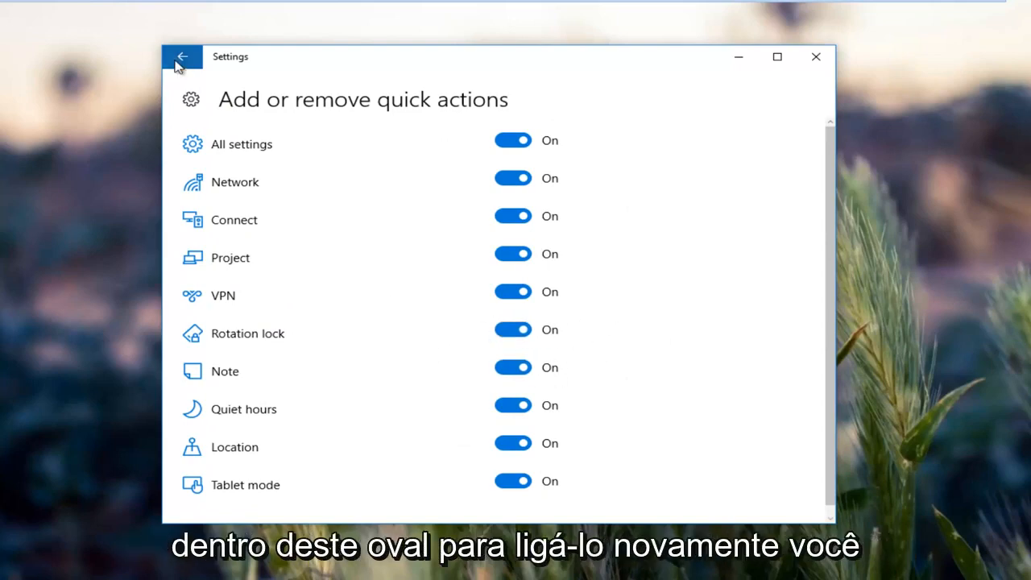
{"action": "left_click", "coordinate": [181, 57]}
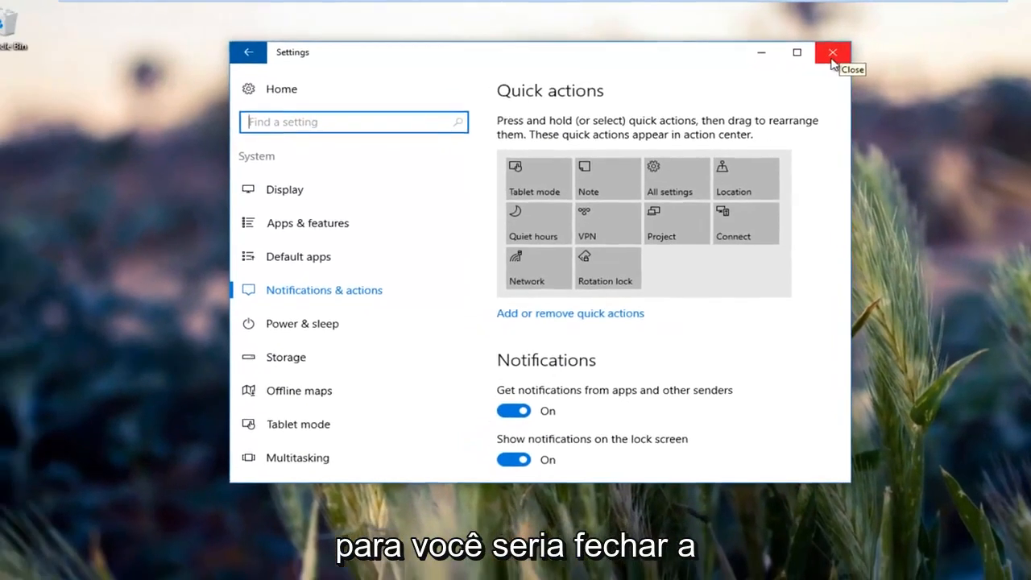
Close Settings so Device Manager can be brought up
{"action": "left_click", "coordinate": [832, 52]}
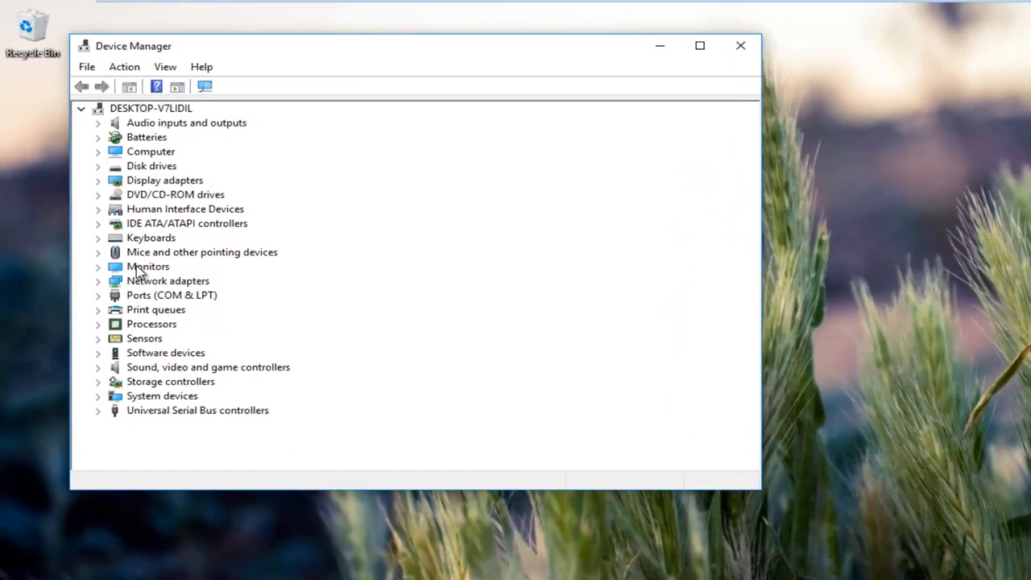
{"action": "mouse_move", "coordinate": [135, 274]}
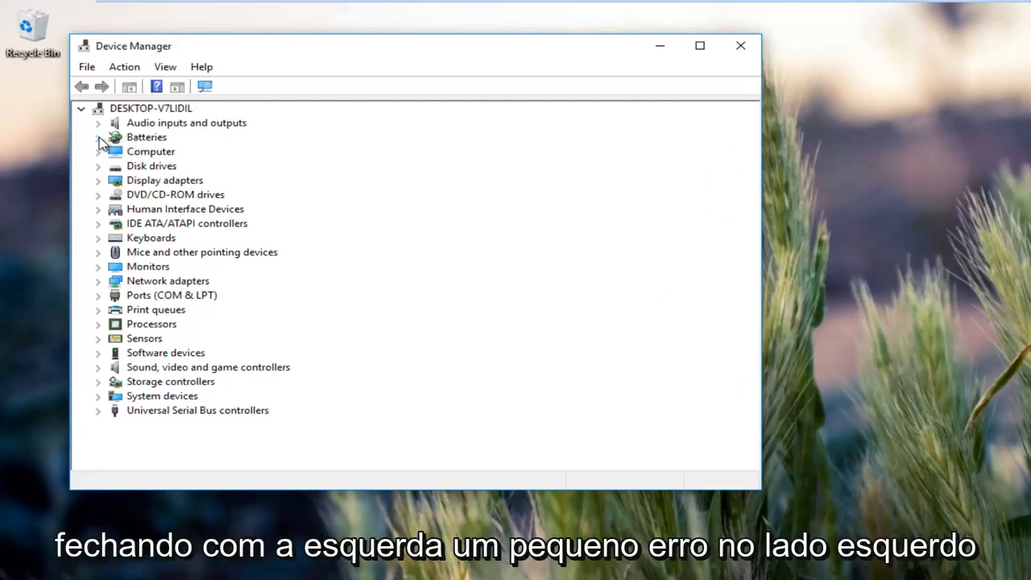
Expand Batteries, confirm Microsoft AC Adapter works properly in Properties, and show its actions
{"action": "left_click", "coordinate": [97, 137]}
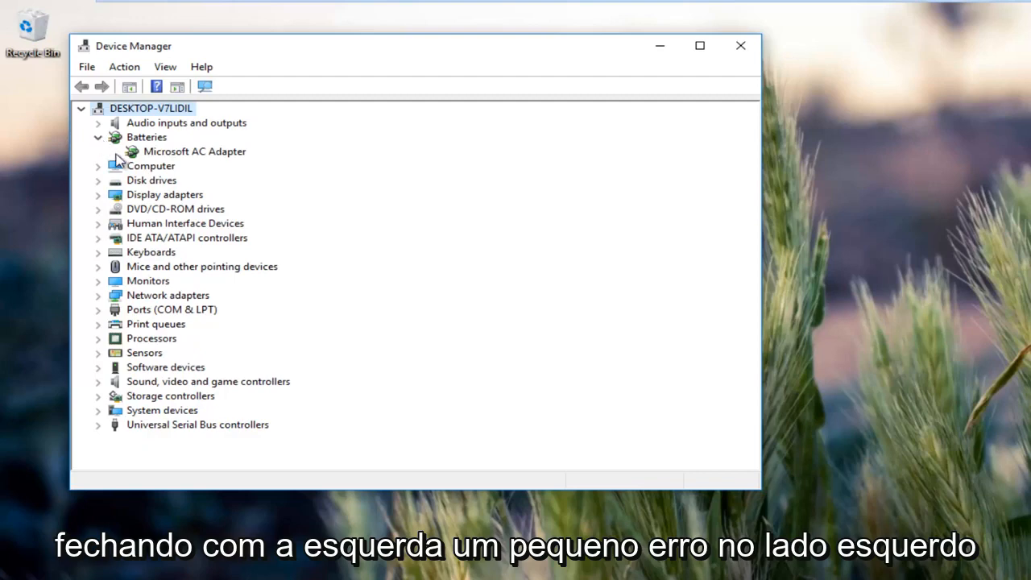
{"action": "left_click", "coordinate": [195, 152]}
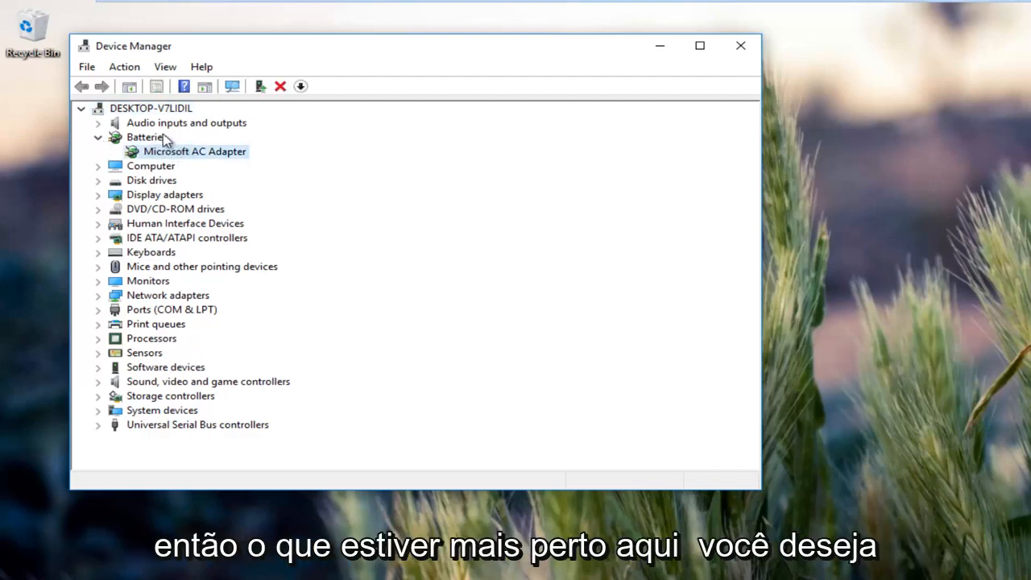
{"action": "double_click", "coordinate": [194, 152]}
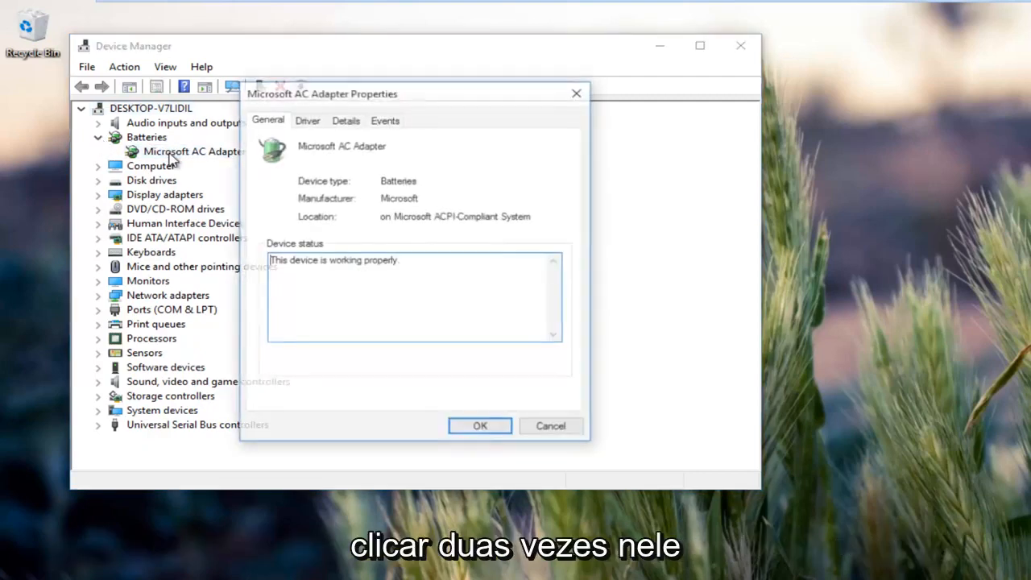
{"action": "left_click", "coordinate": [479, 425]}
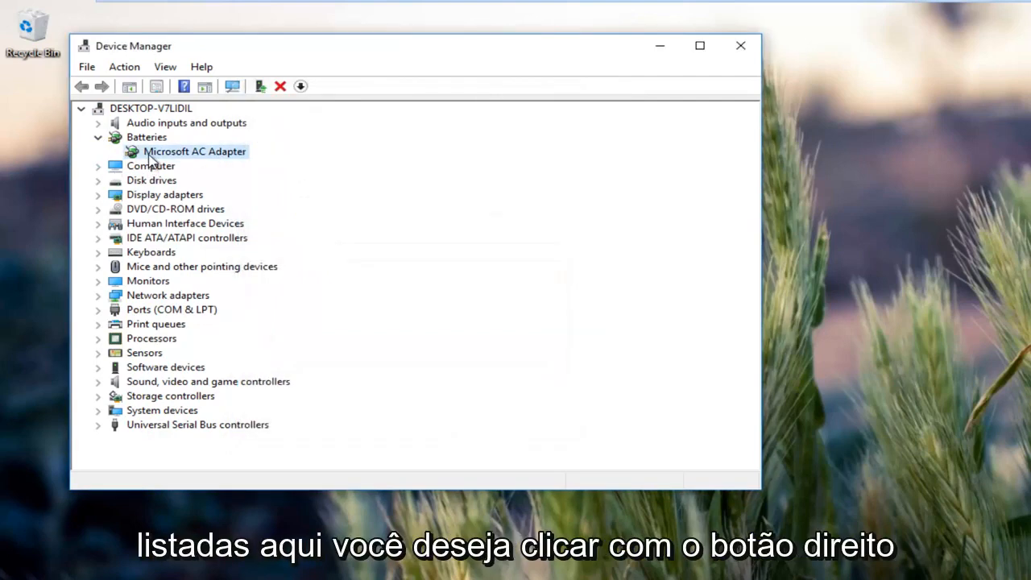
{"action": "right_click", "coordinate": [195, 152]}
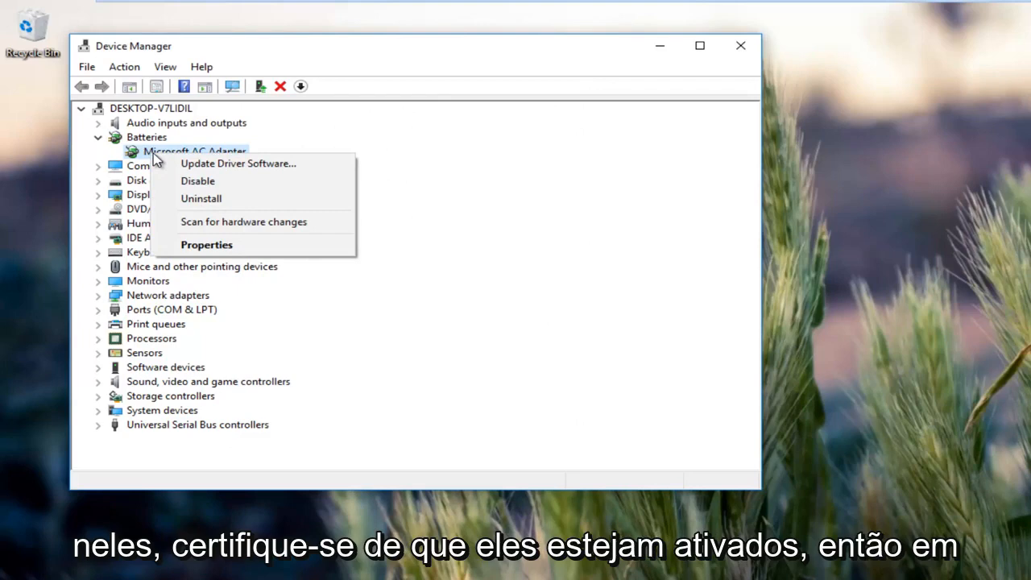
{"action": "mouse_move", "coordinate": [198, 180]}
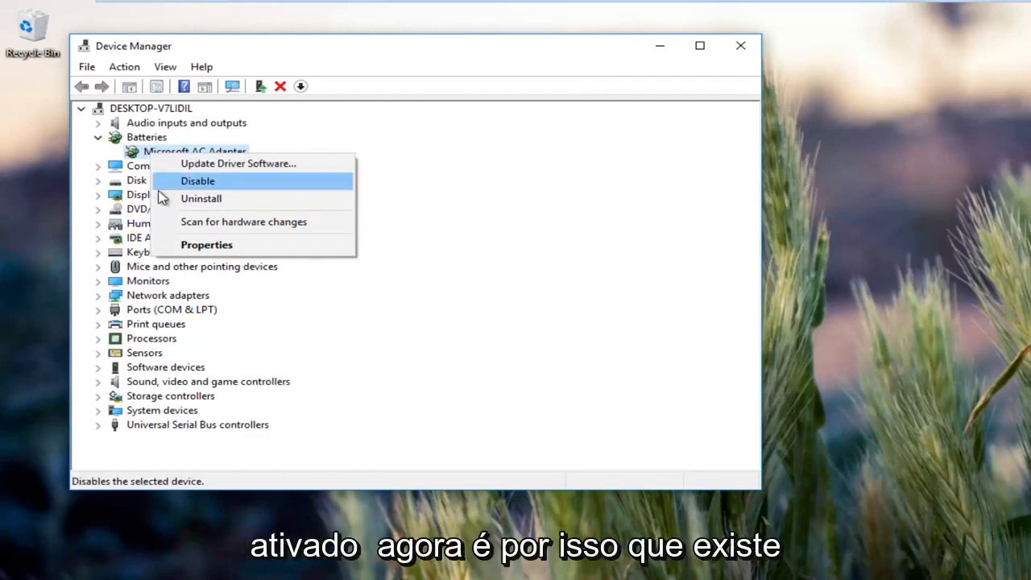
{"action": "mouse_move", "coordinate": [239, 162]}
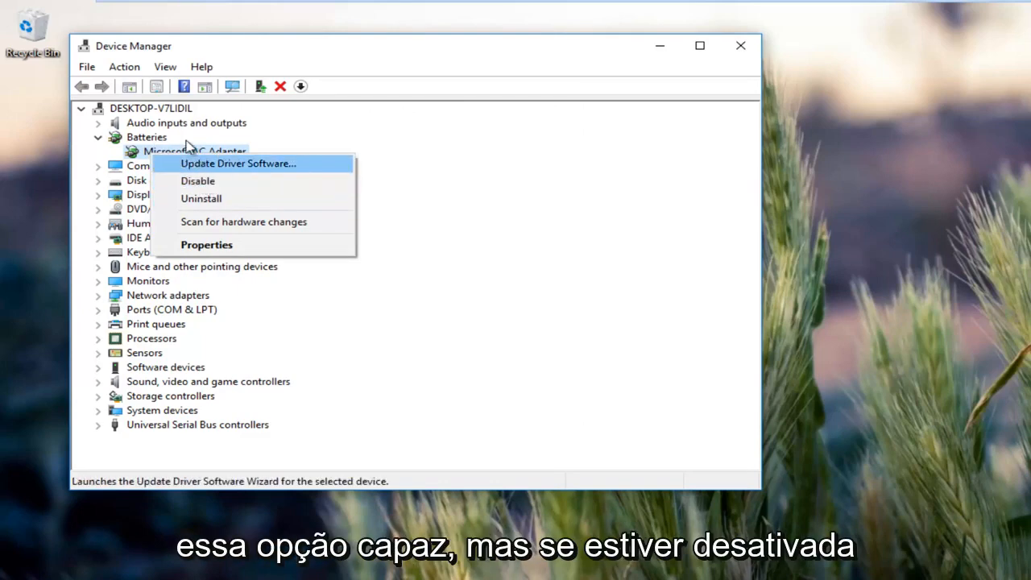
{"action": "mouse_move", "coordinate": [198, 180]}
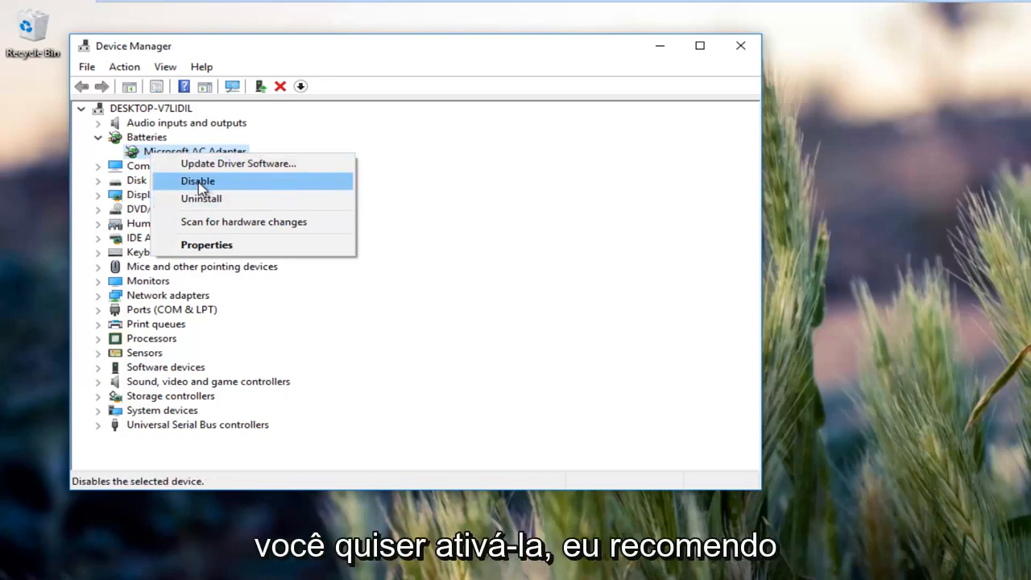
{"action": "mouse_move", "coordinate": [276, 163]}
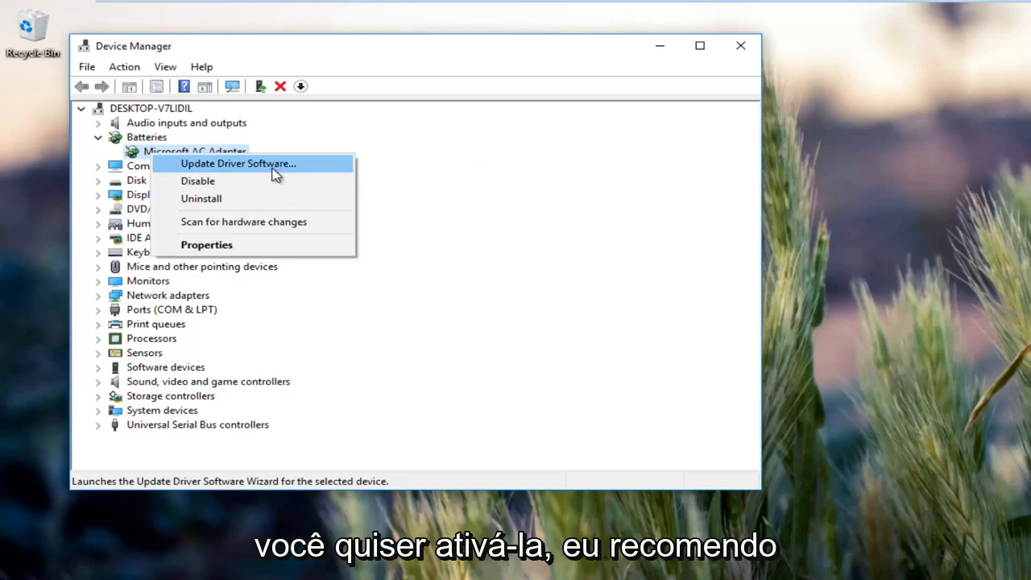
{"action": "mouse_move", "coordinate": [209, 181]}
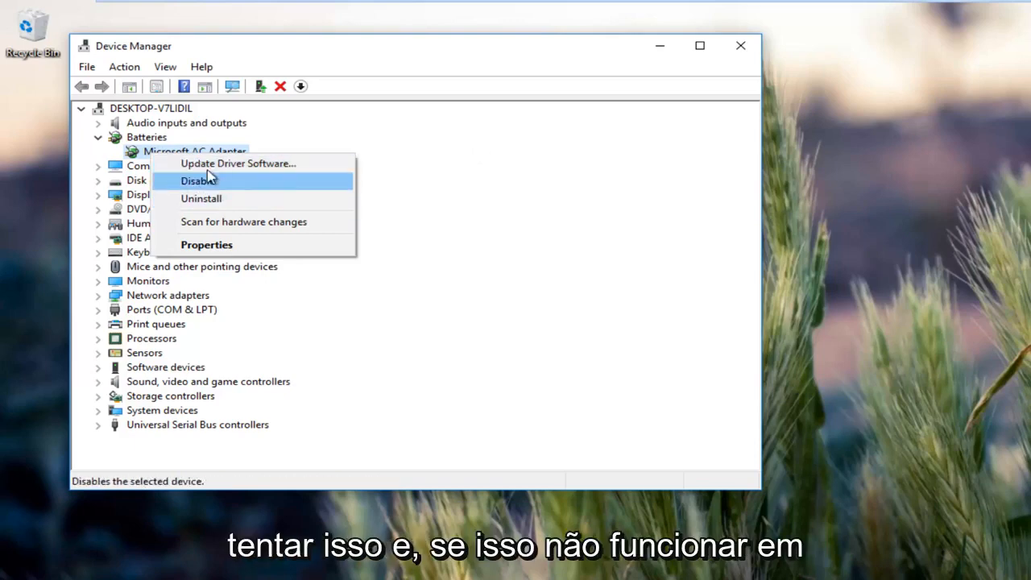
{"action": "mouse_move", "coordinate": [266, 313]}
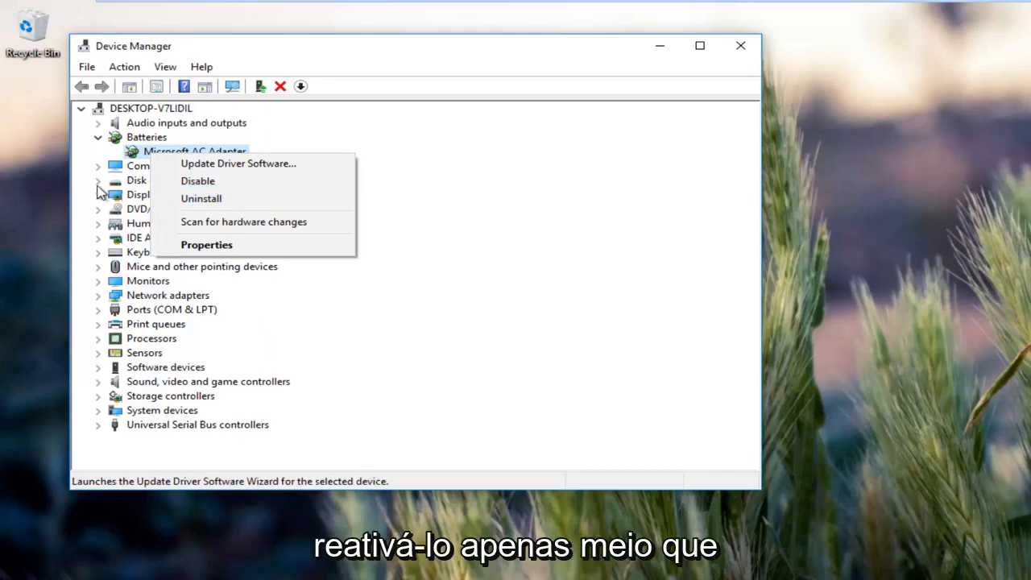
{"action": "mouse_move", "coordinate": [261, 38]}
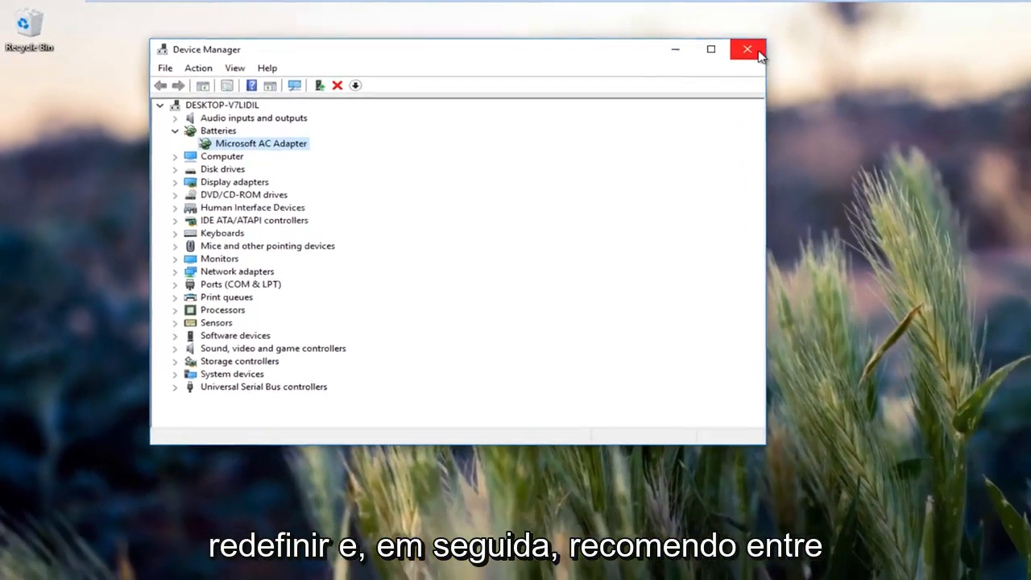
Close Device Manager, leaving the Microsoft AC Adapter enabled and unchanged
{"action": "left_click", "coordinate": [746, 50]}
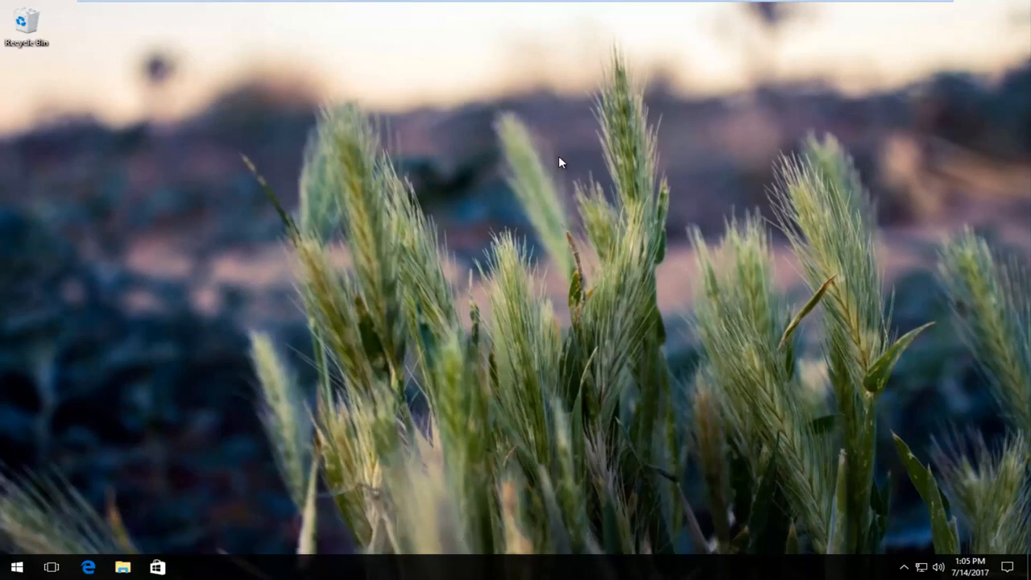
{"action": "mouse_move", "coordinate": [651, 124]}
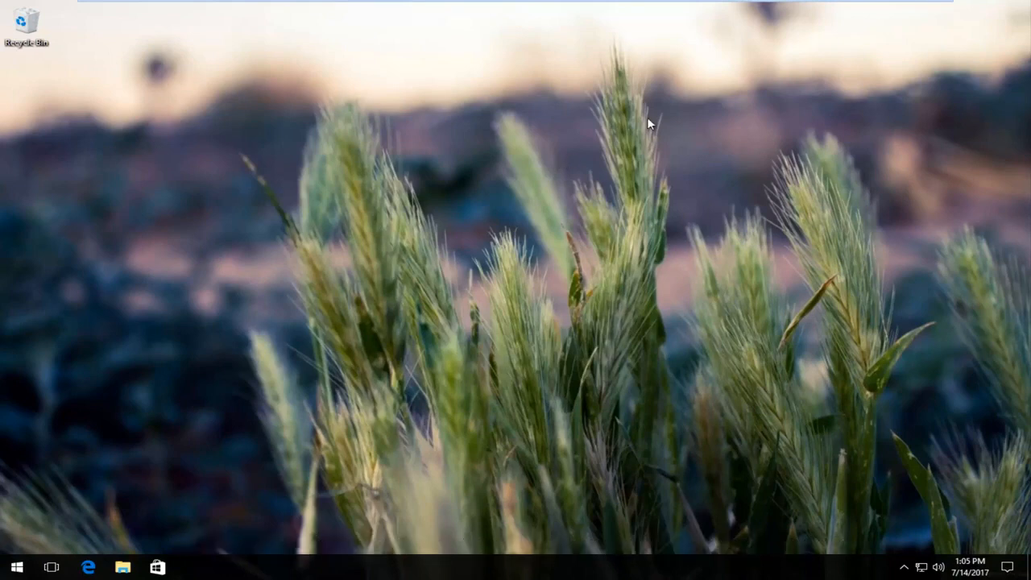